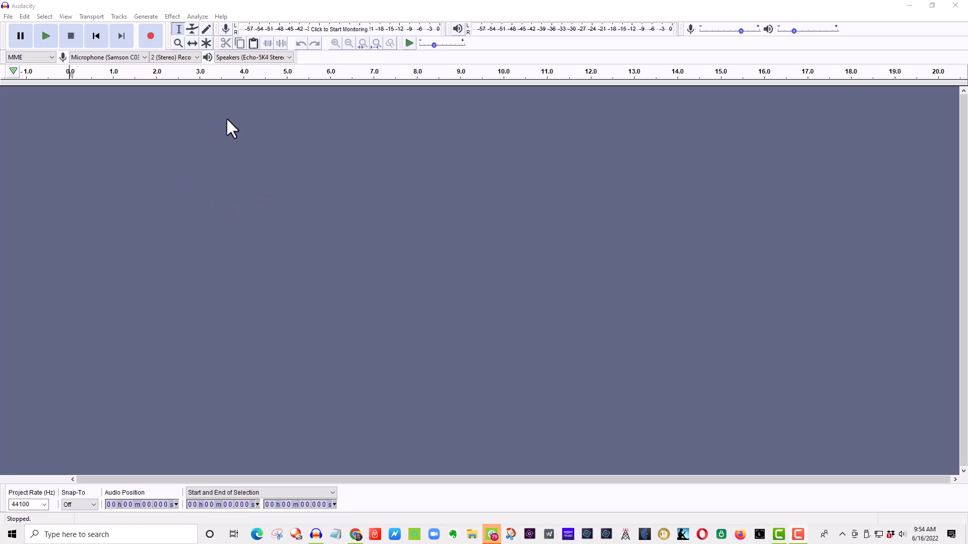
mouse_move(58, 127)
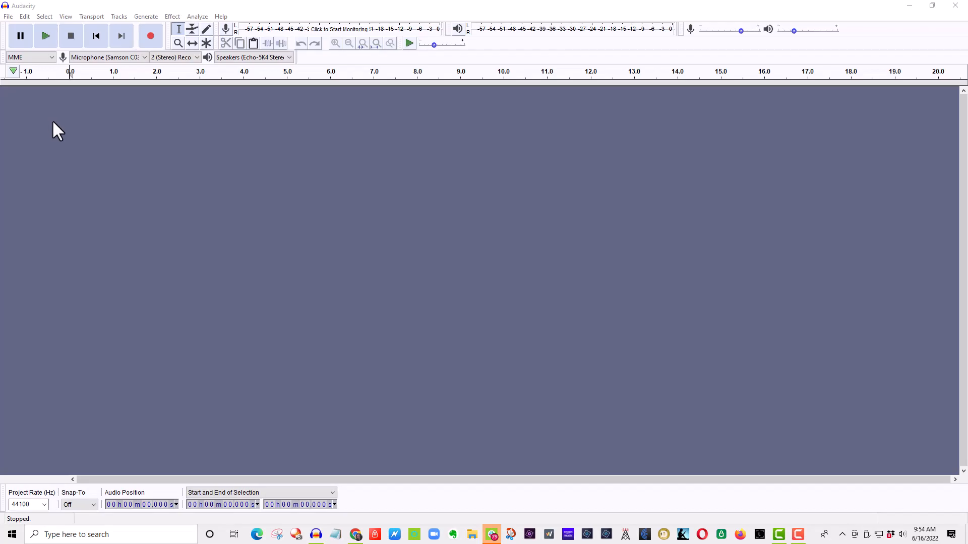
mouse_move(31, 105)
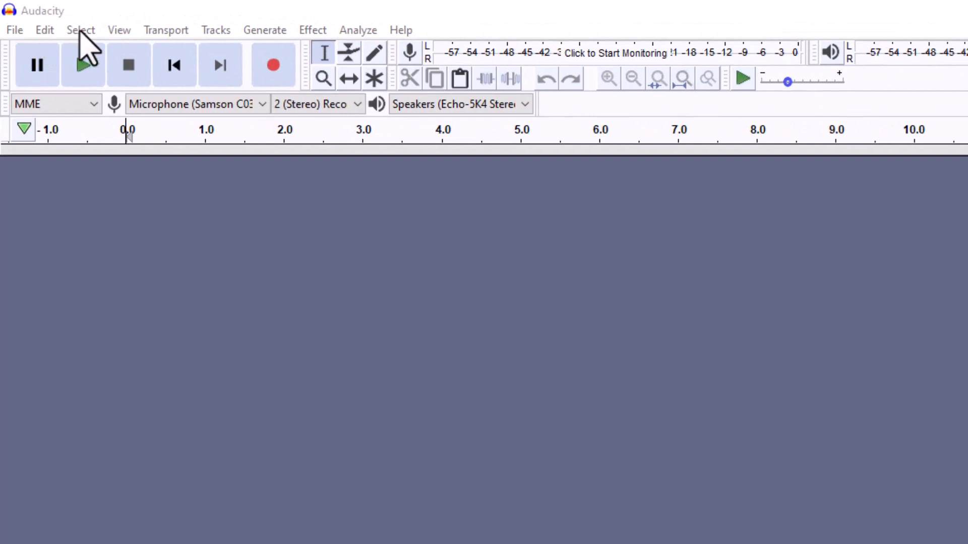
- Set Recording Device to Microphone (Samson C03U) with 1 (Mono) channel and apply
click(44, 30)
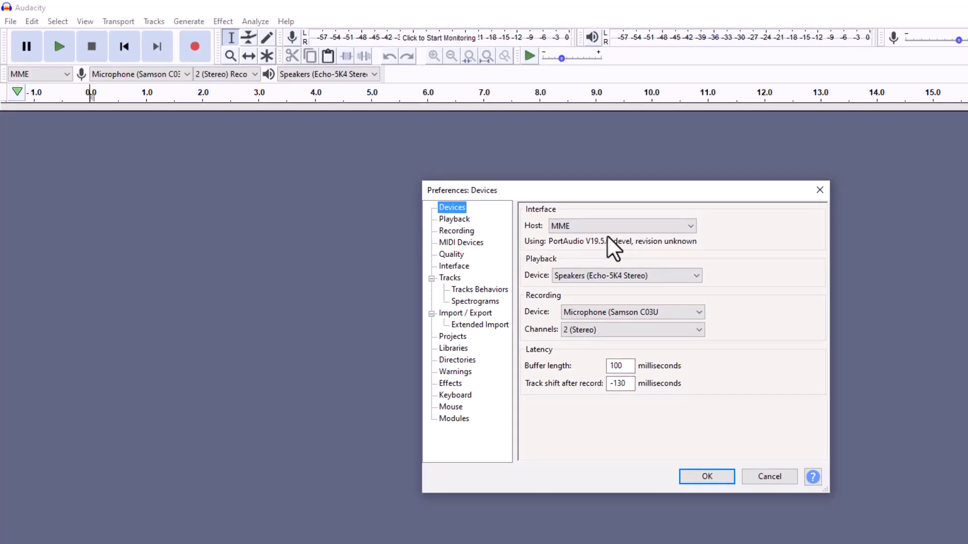
click(625, 276)
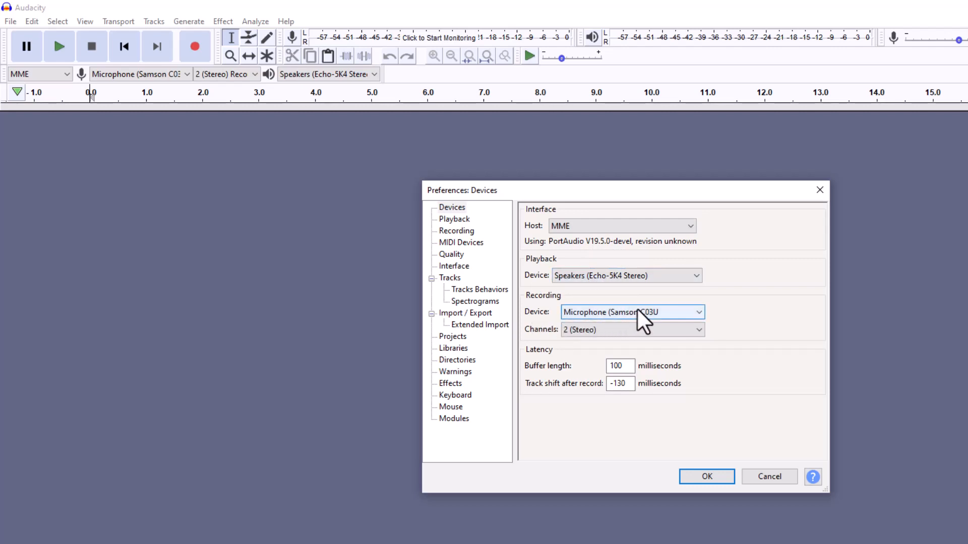
click(632, 312)
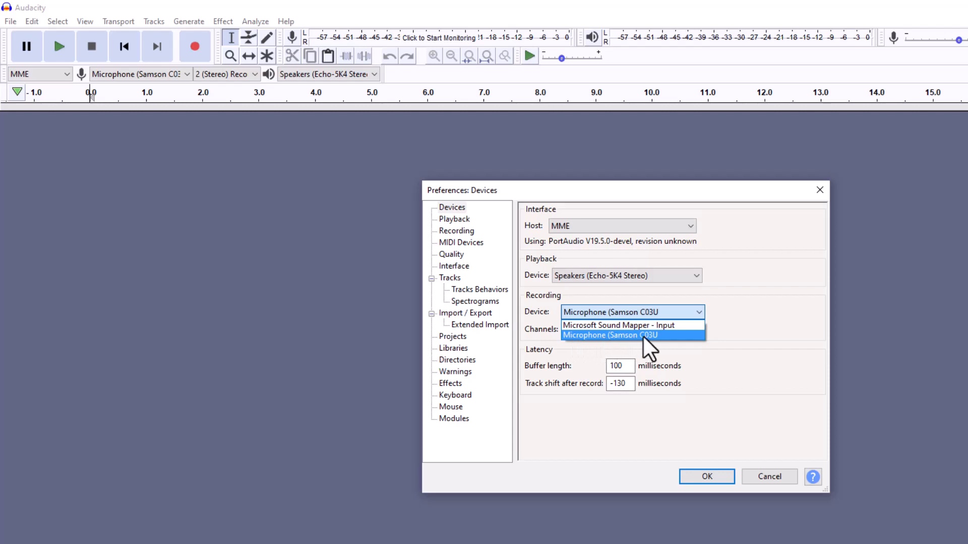
mouse_move(677, 351)
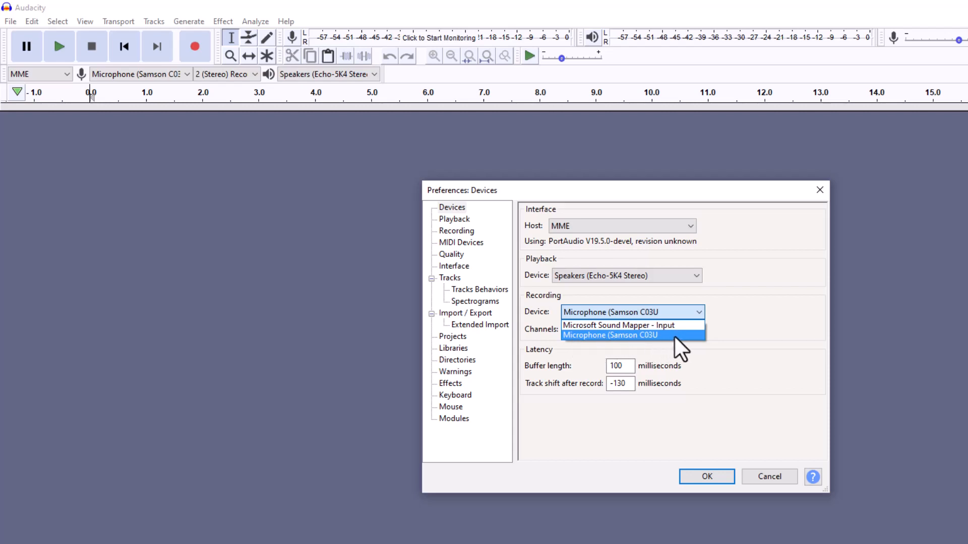
click(610, 335)
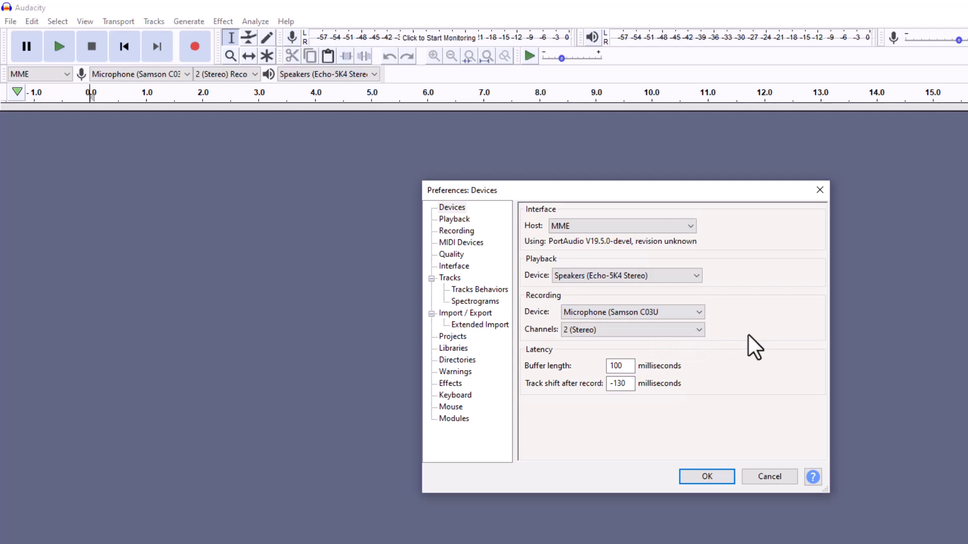
click(630, 329)
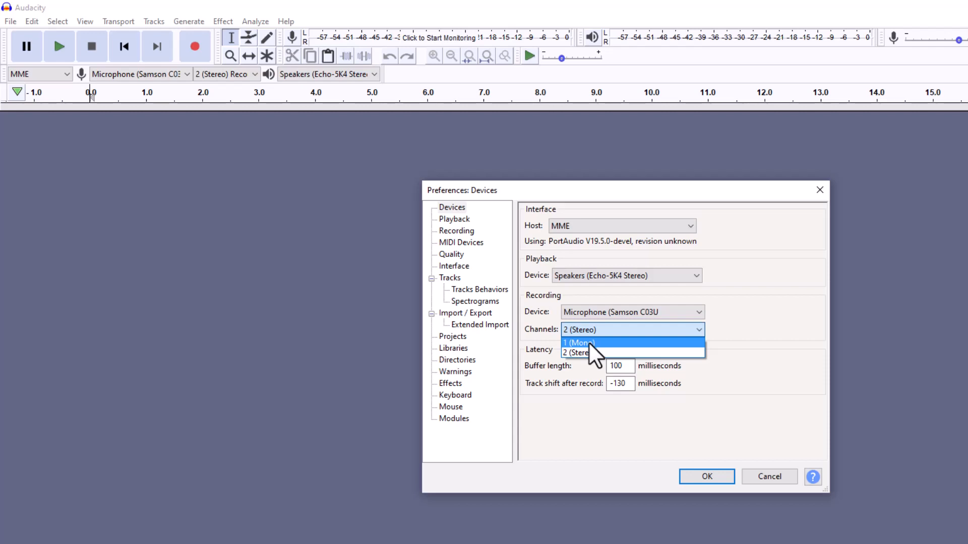
mouse_move(616, 350)
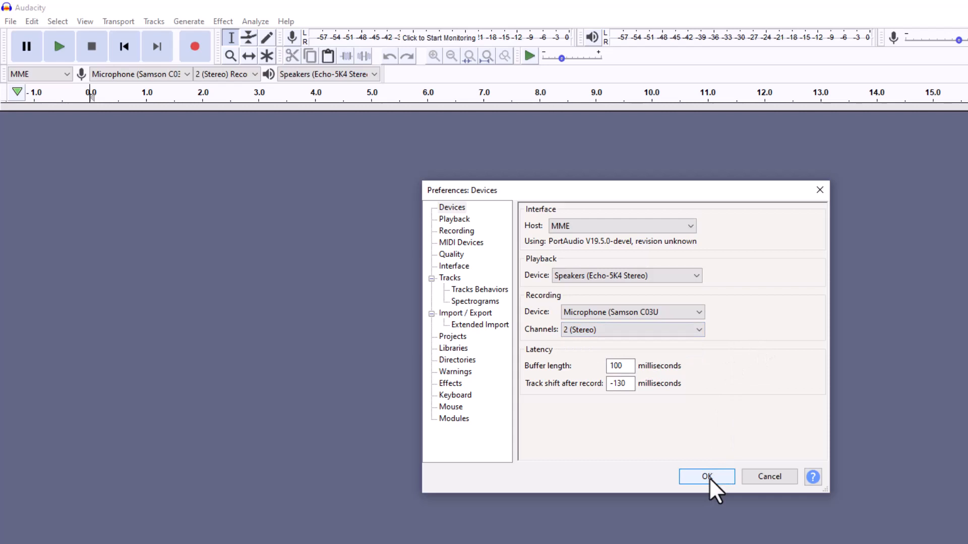
click(706, 476)
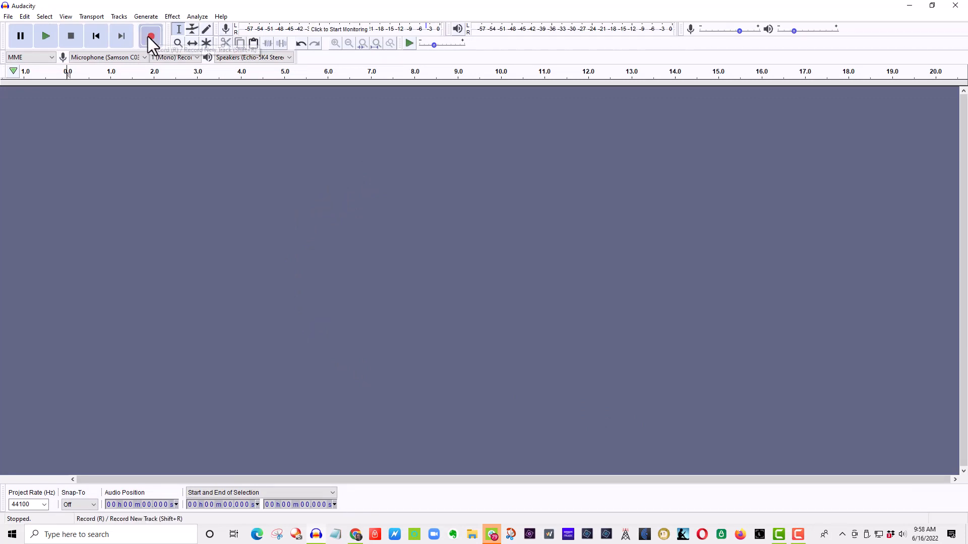
- Start recording a mono voice track from the Samson microphone
click(151, 36)
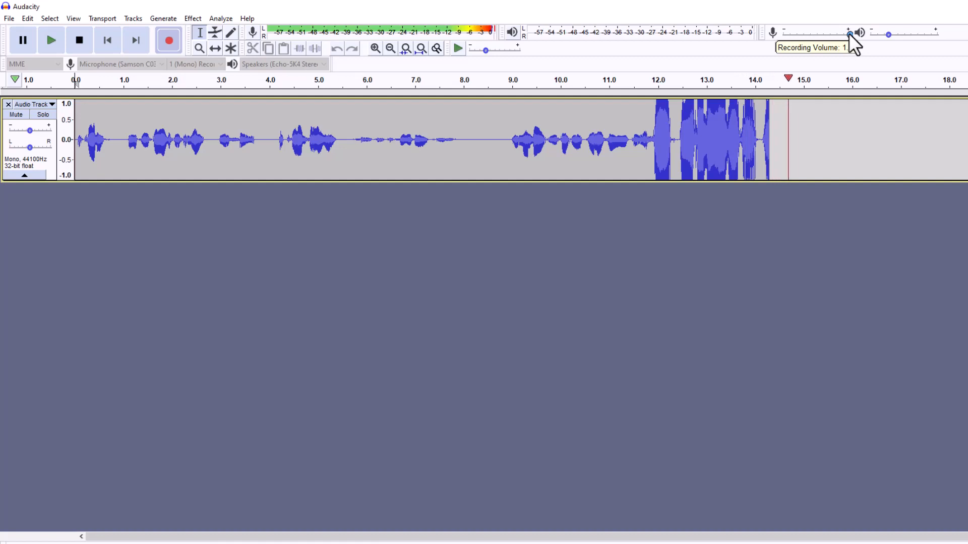
- Lower the Recording Volume slider while the voice track keeps recording
drag(849, 35, 812, 35)
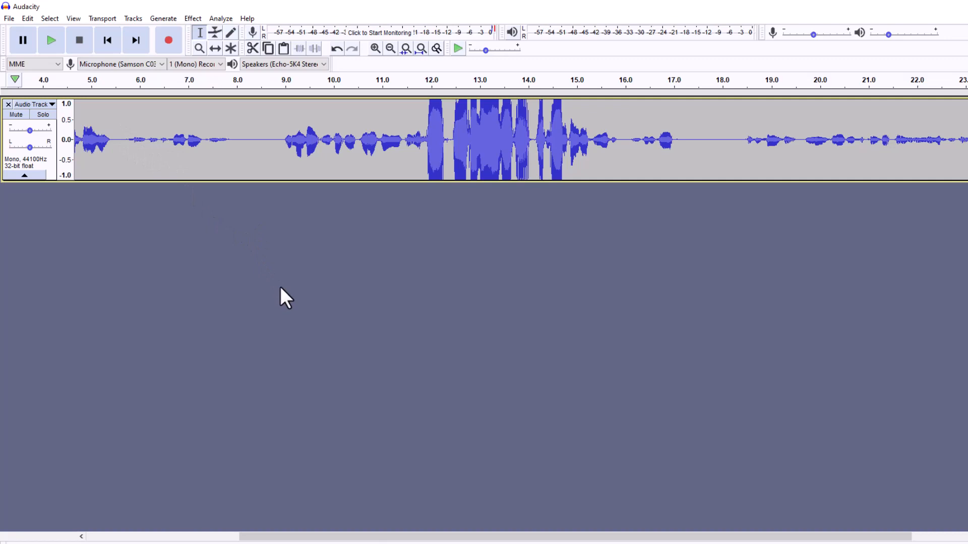
mouse_move(240, 294)
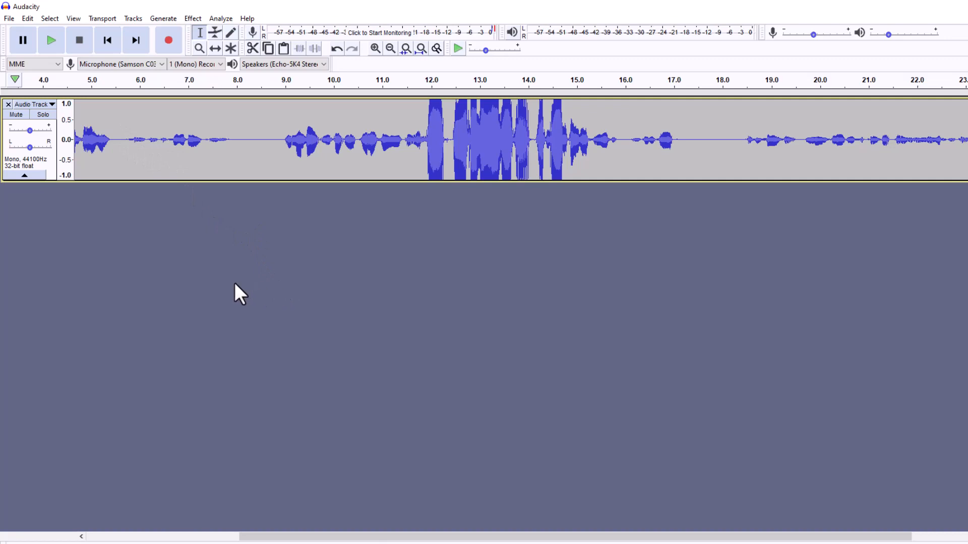